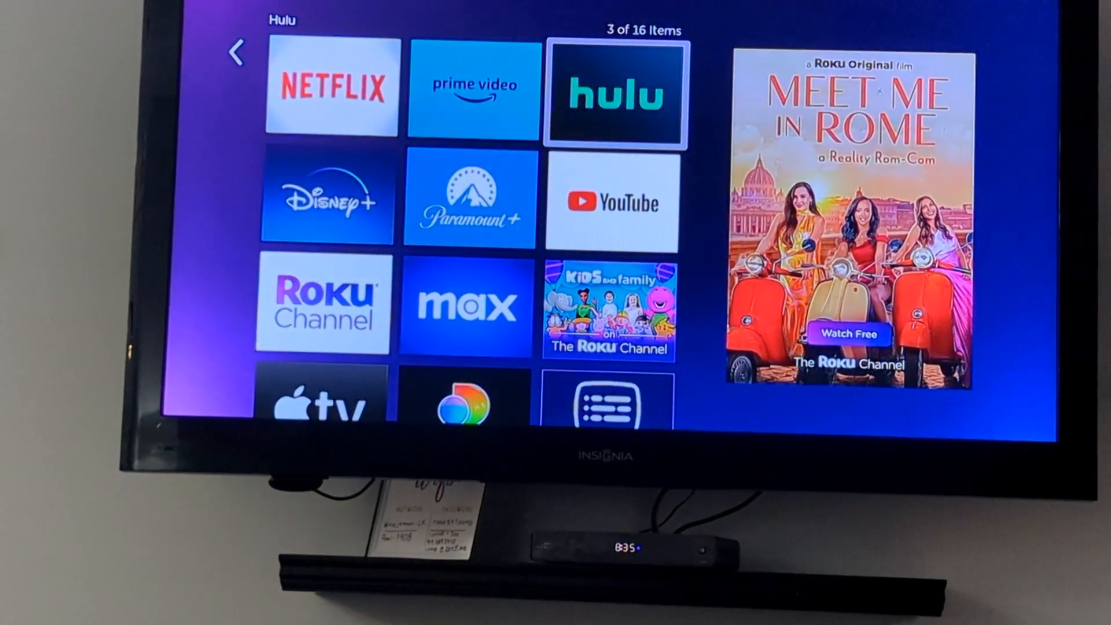
Scroll down the home screen's channel tiles to The Roku Channel and launch it.
scroll("down", 3)
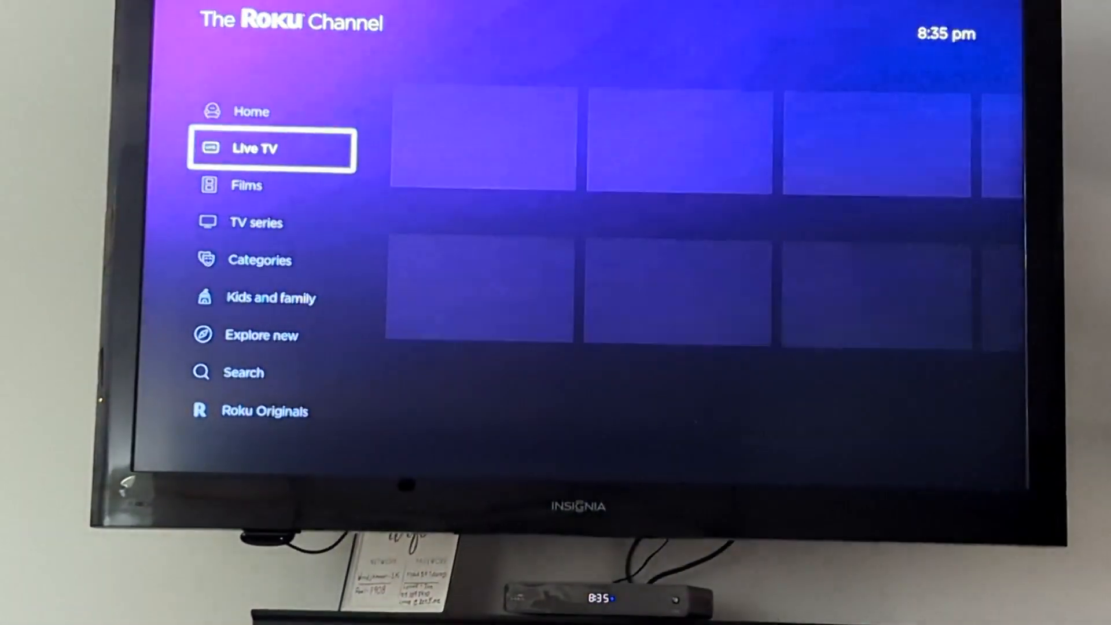
Select Live TV in the side menu, then the Live TV Channel Guide tile.
left_click(271, 148)
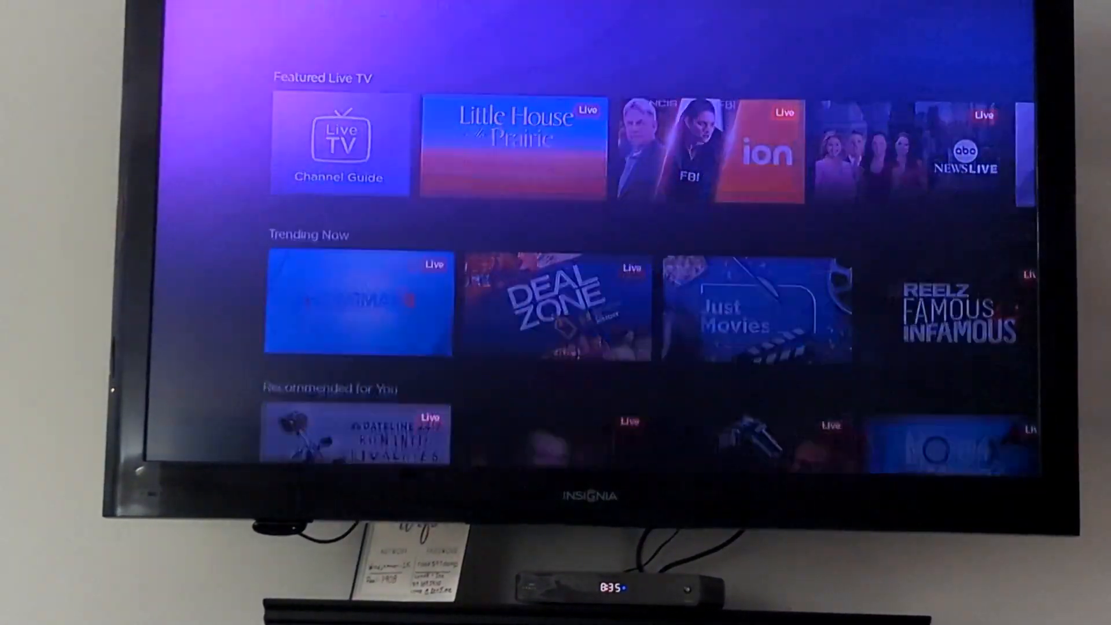
left_click(338, 142)
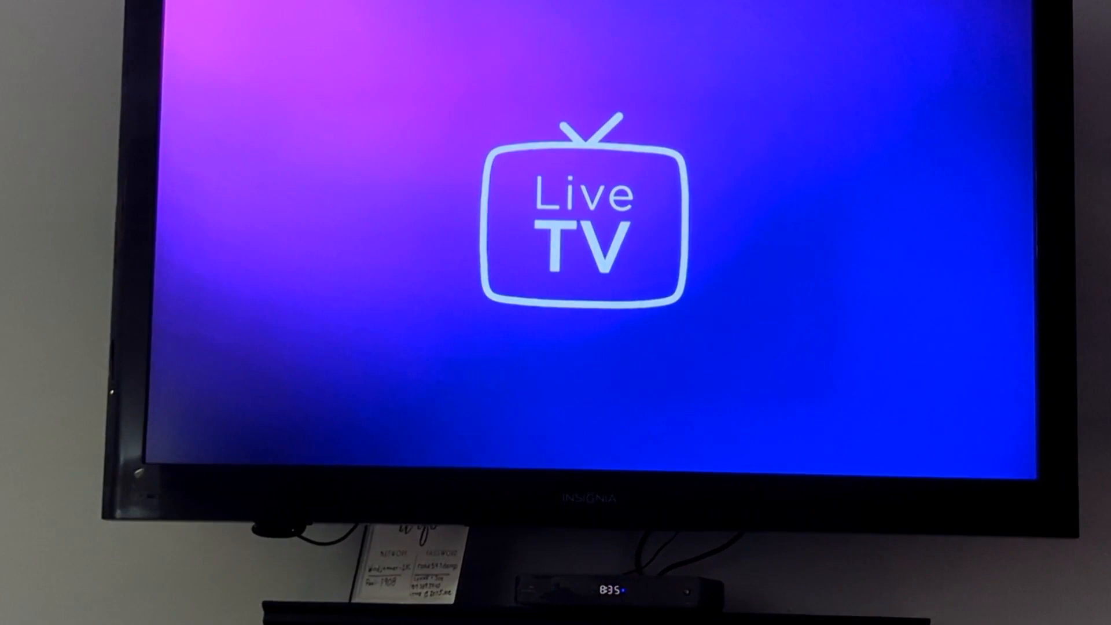